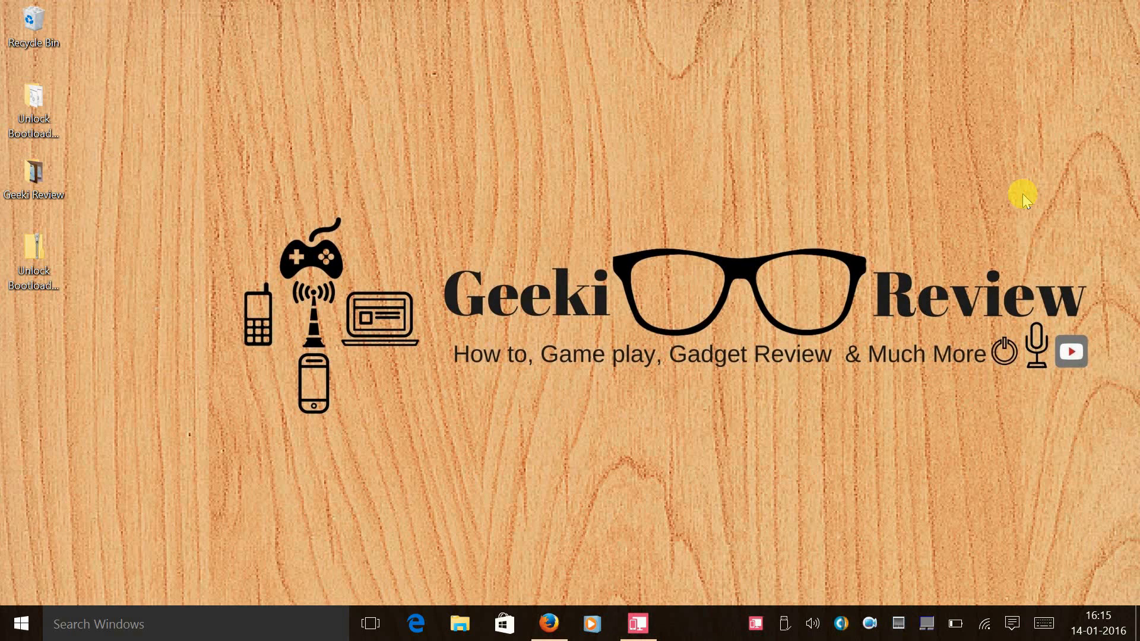
mouse_move(28, 374)
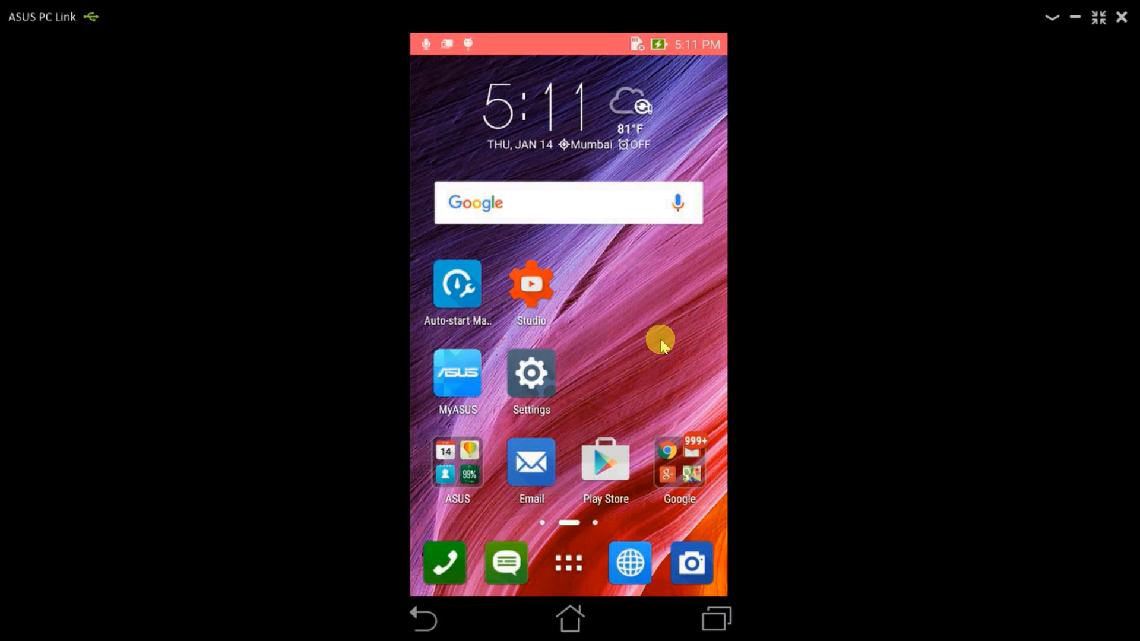
mouse_move(580, 412)
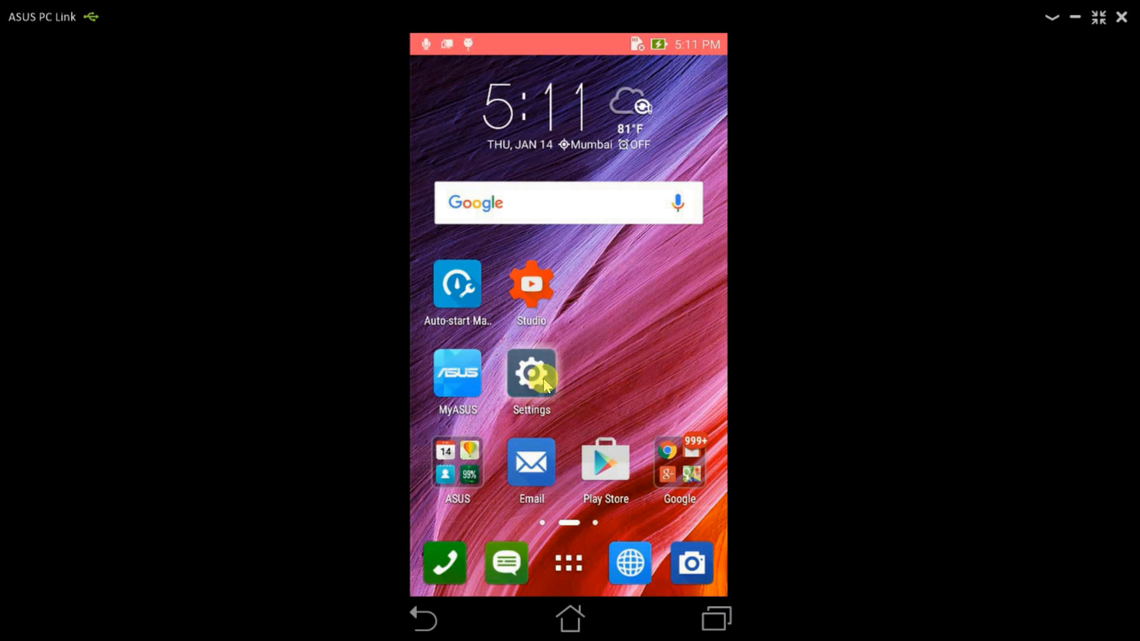
Step: Enable developer options via Settings > About > Software information > Build number, then turn on USB debugging
click(531, 375)
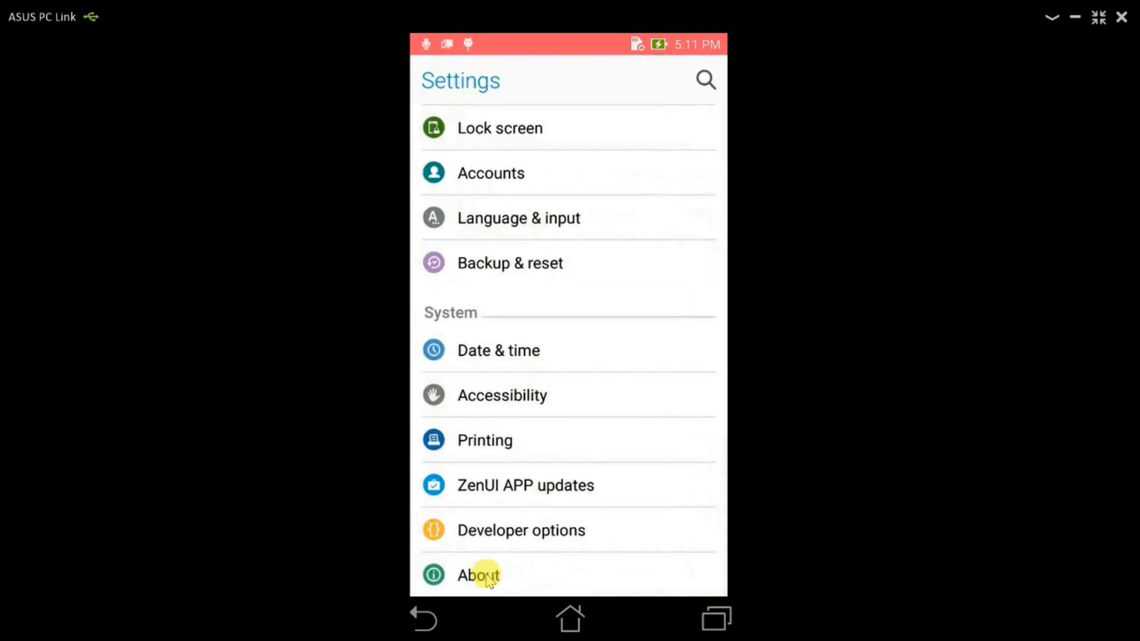
click(477, 574)
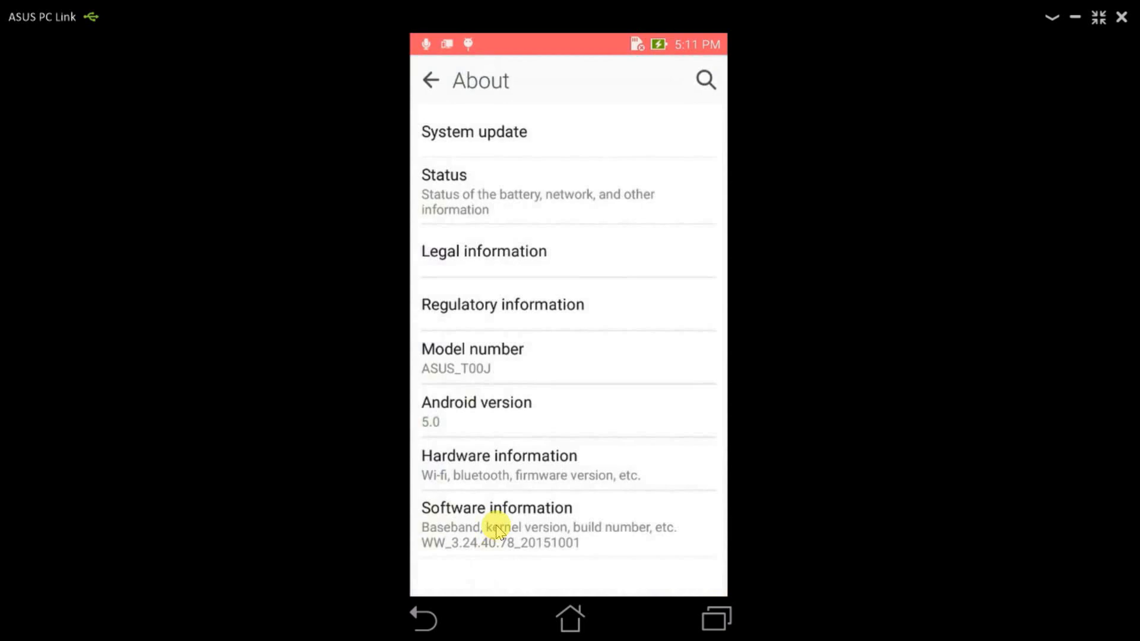
click(496, 507)
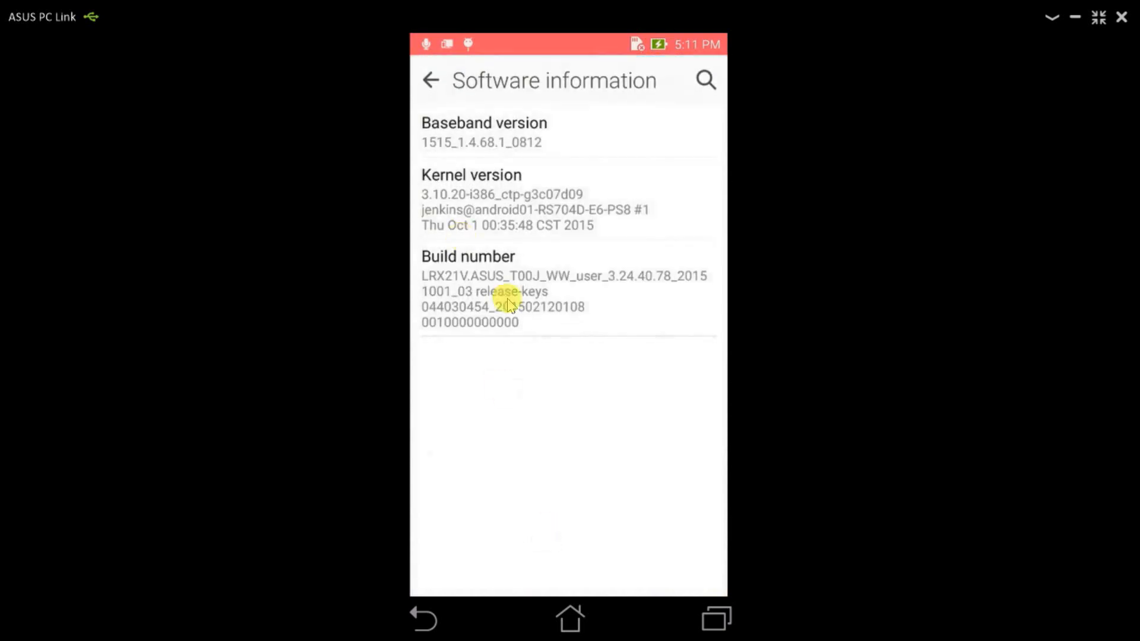
click(524, 298)
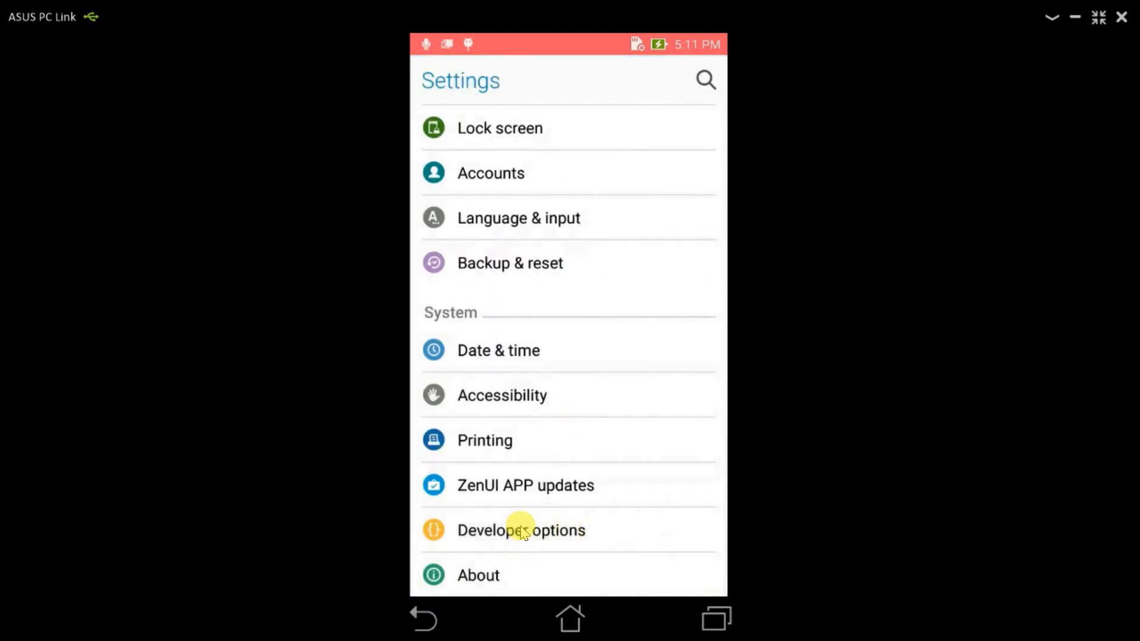
mouse_move(549, 535)
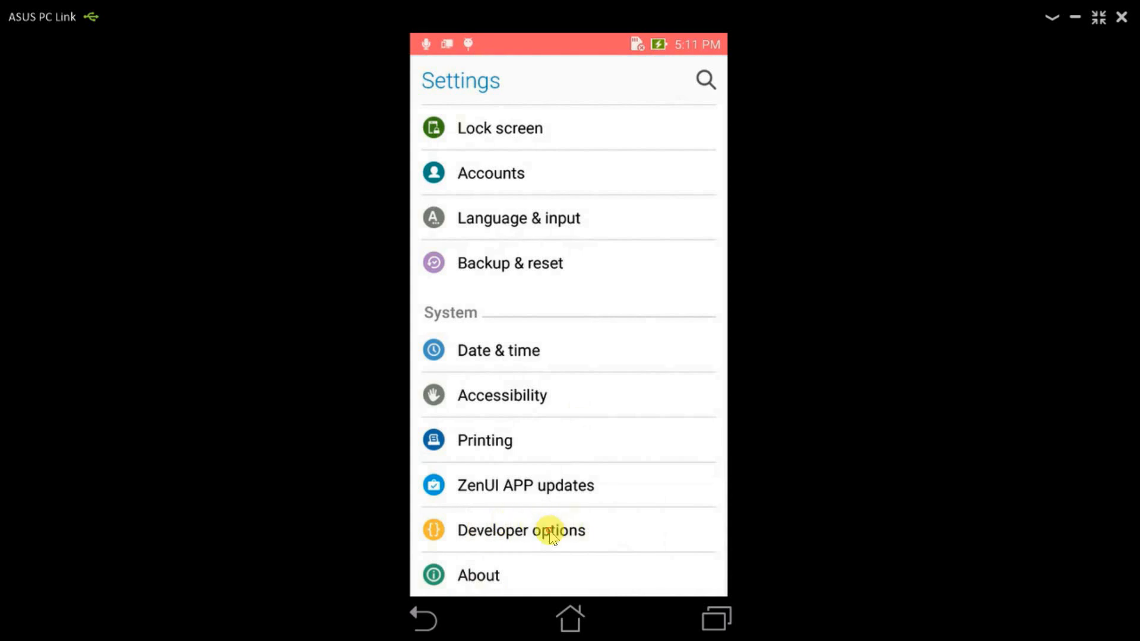
click(520, 529)
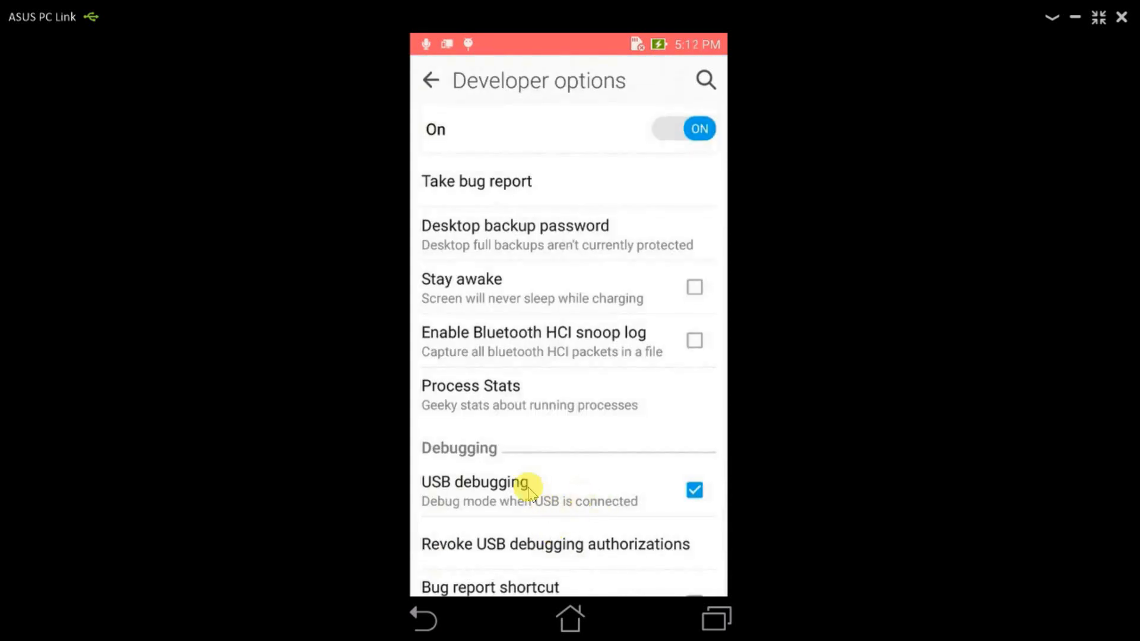
click(693, 490)
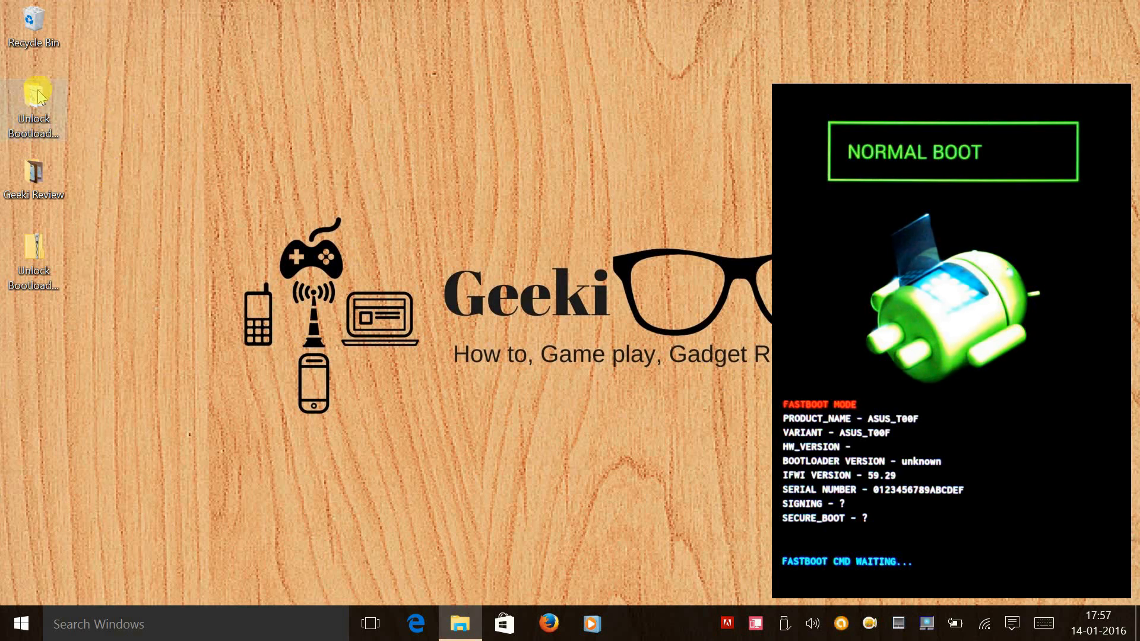
Step: Run Unlock-Bootloader(DroidBoot).bat from the desktop tool folder, approving the security warning
double_click(34, 106)
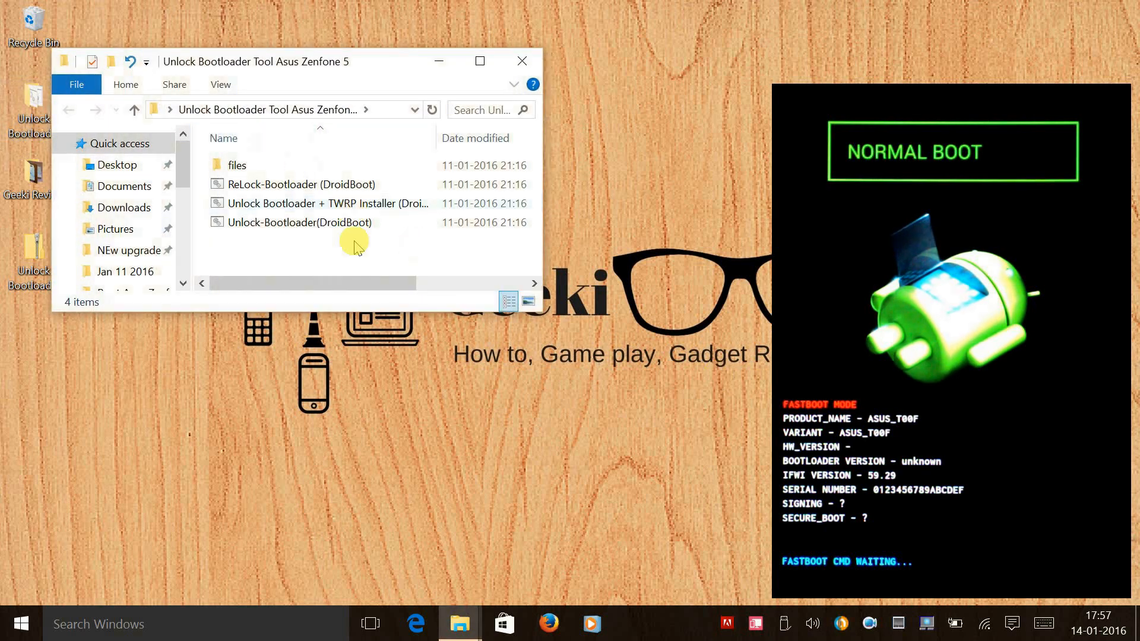
mouse_move(303, 222)
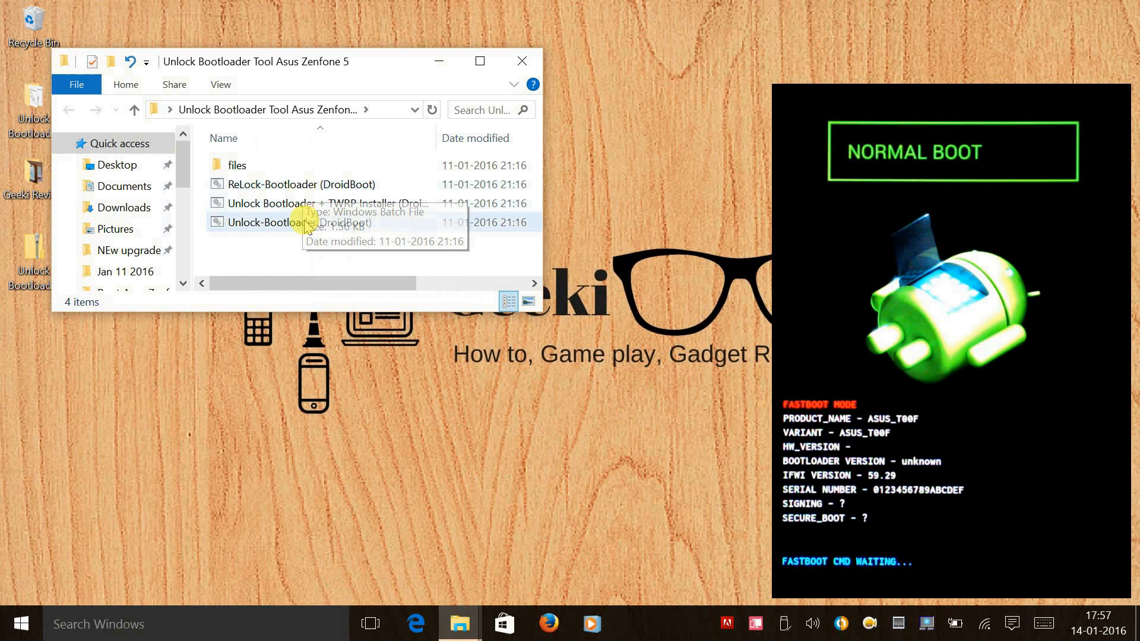
mouse_move(307, 247)
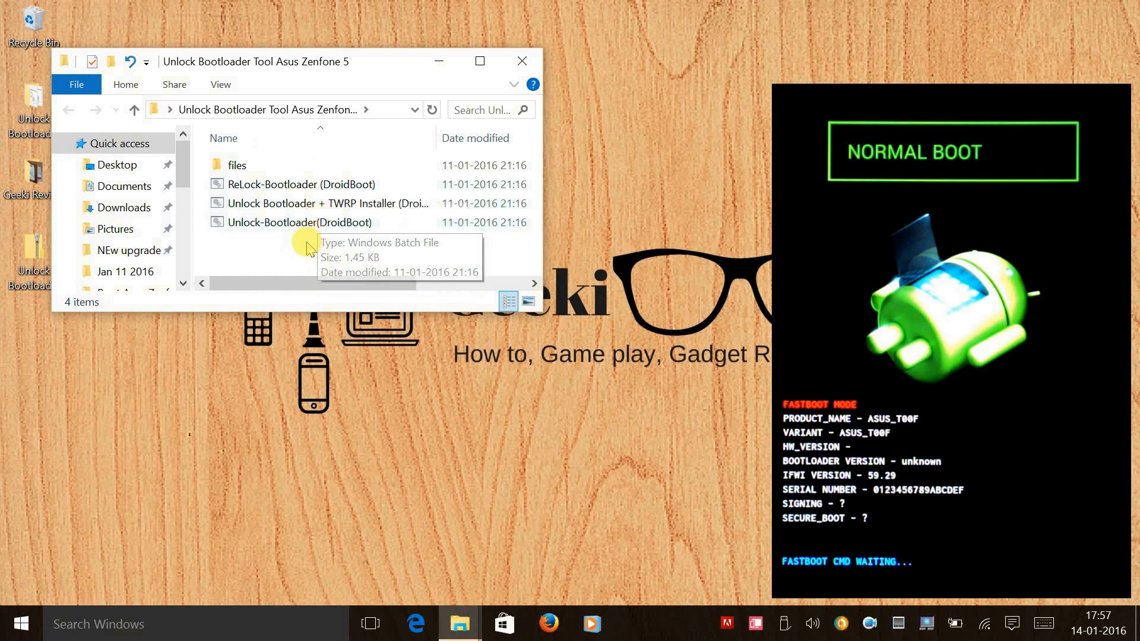
click(300, 222)
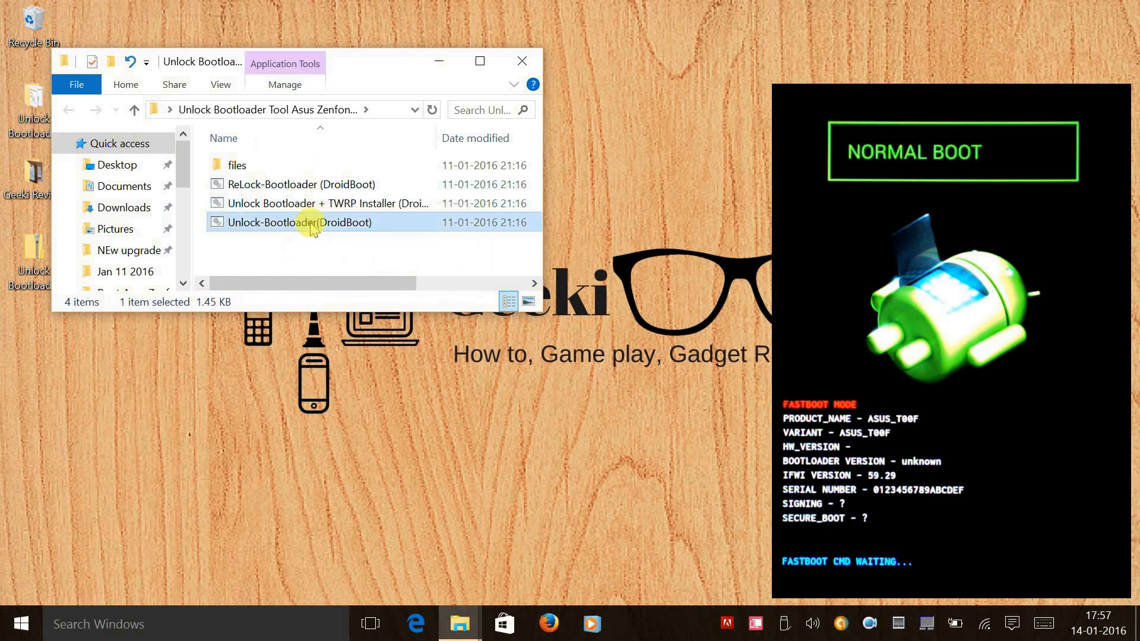
double_click(300, 222)
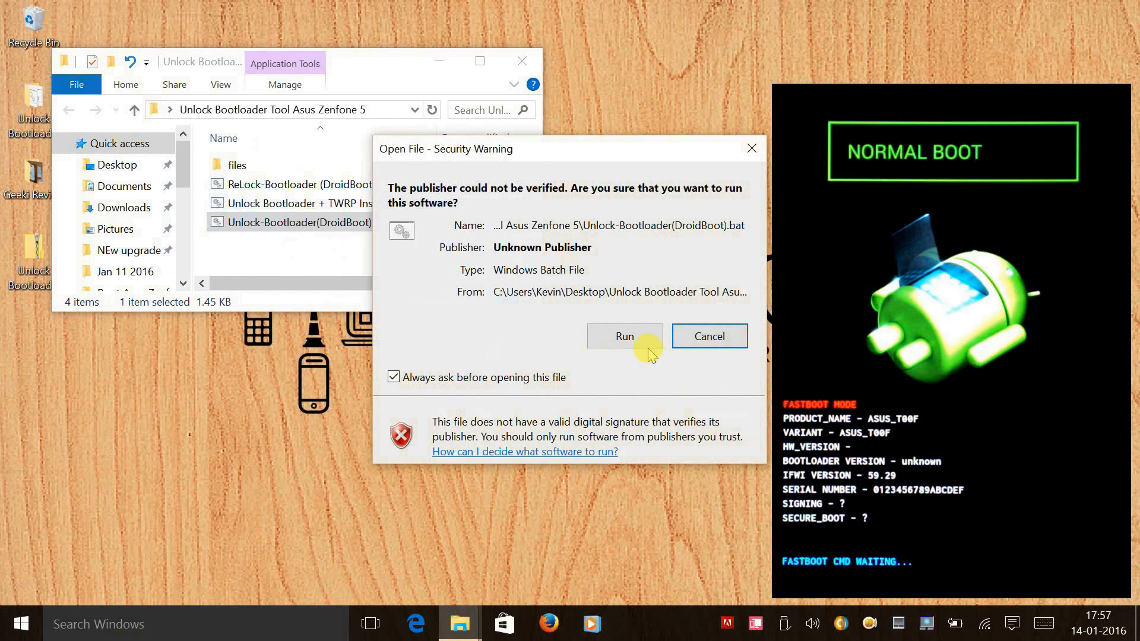
click(624, 336)
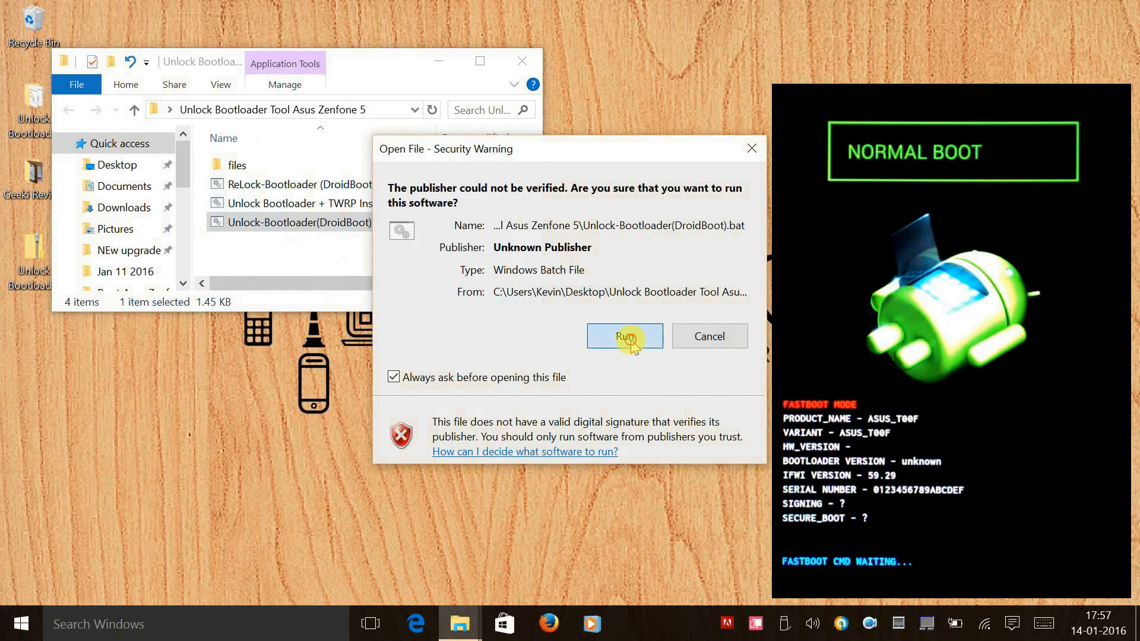
click(624, 336)
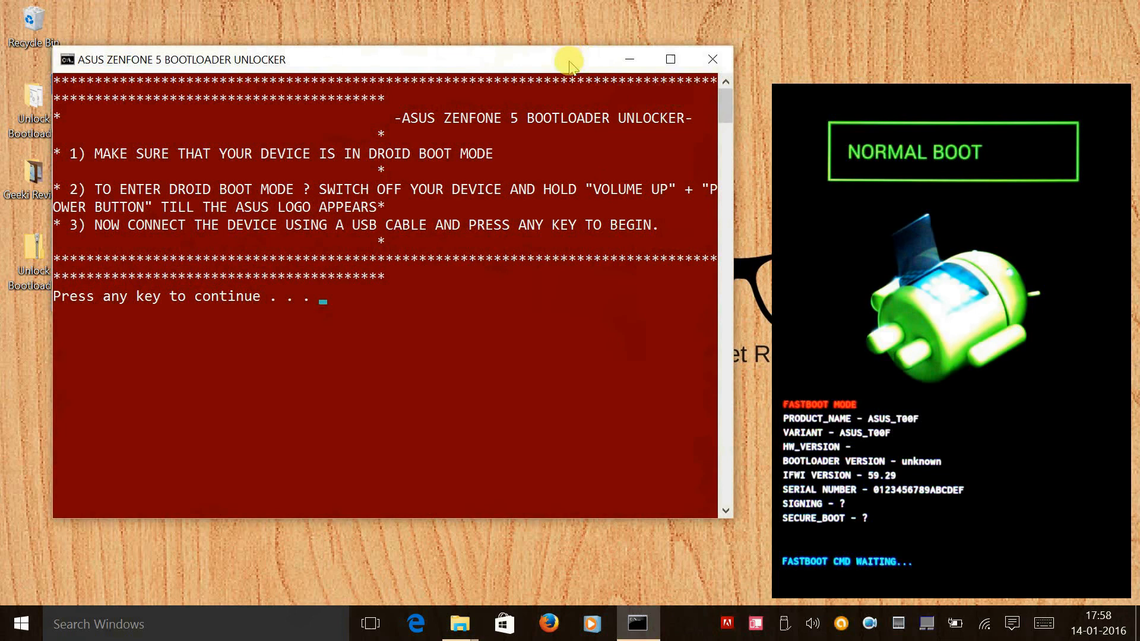
Step: Start the unlock from the console prompt and let it flash and reboot the phone
key(enter)
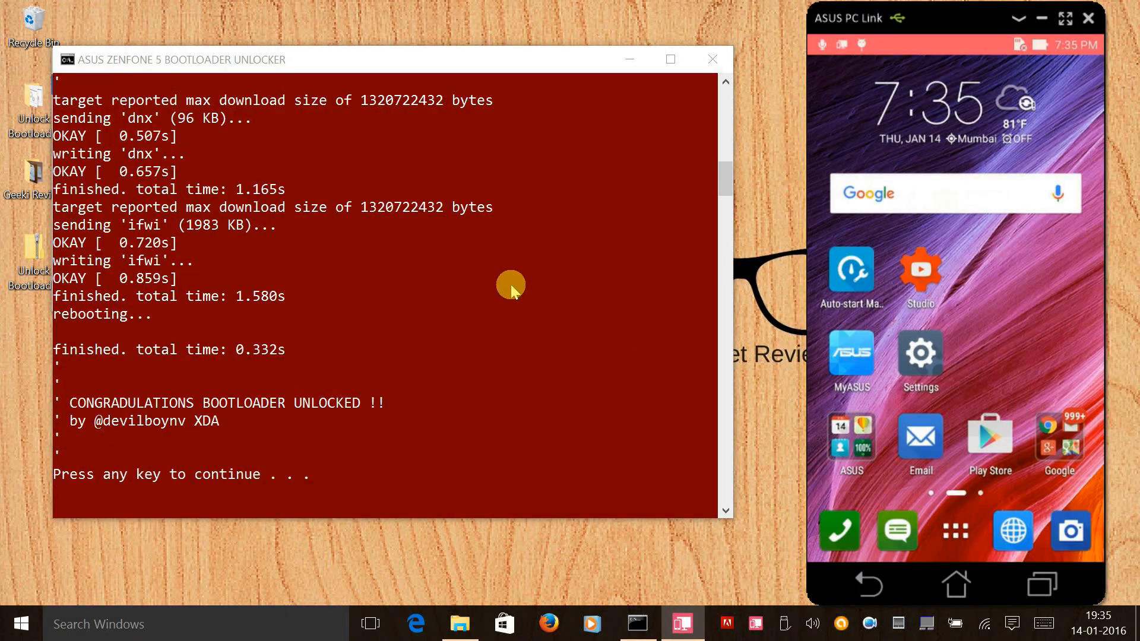
mouse_move(396, 410)
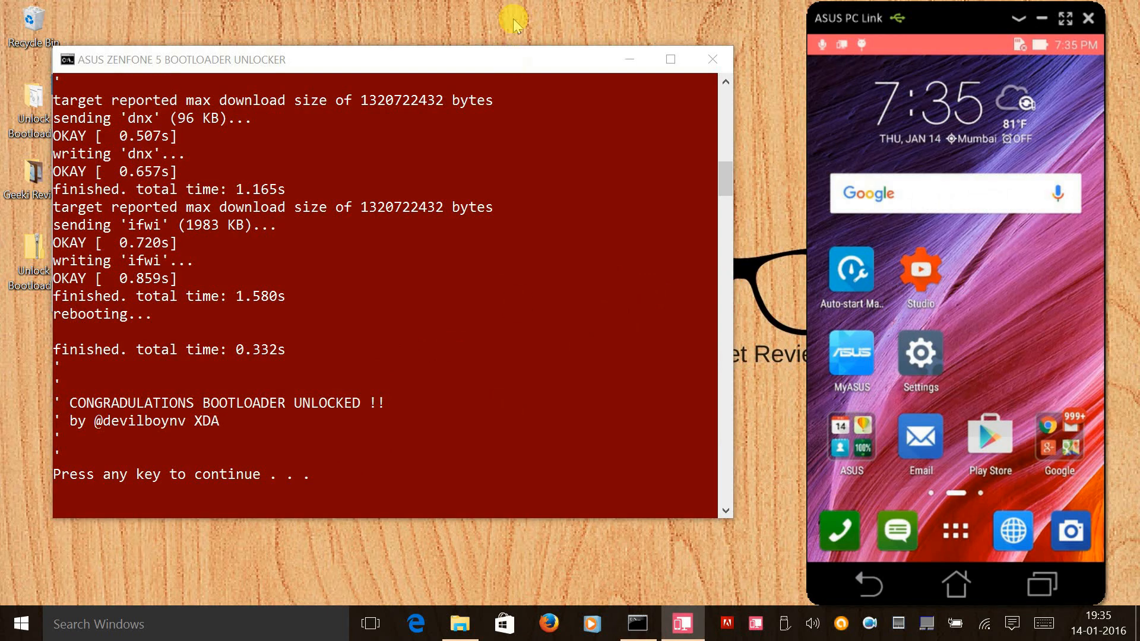
mouse_move(538, 251)
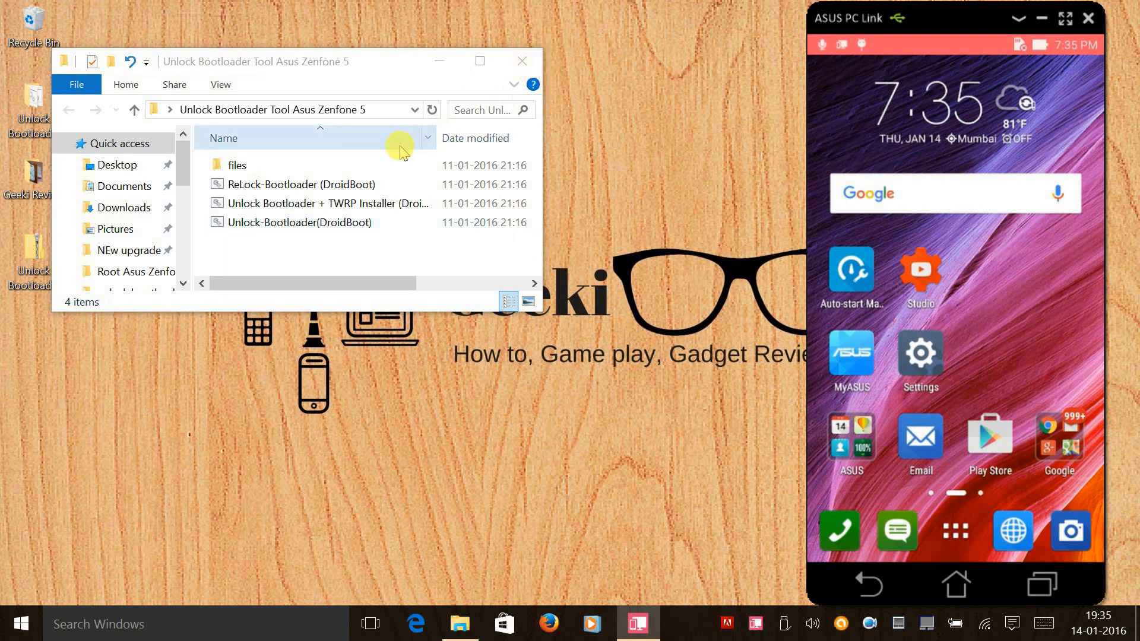
Step: Close the unlocker console and point out the other batch files in the tool folder
click(294, 184)
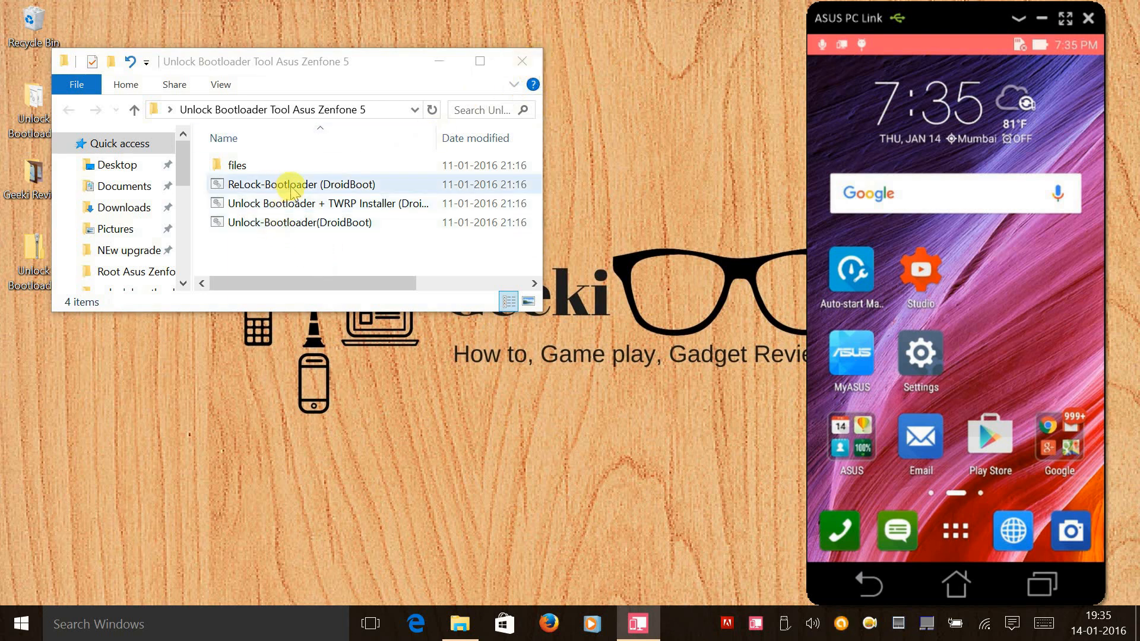
click(319, 203)
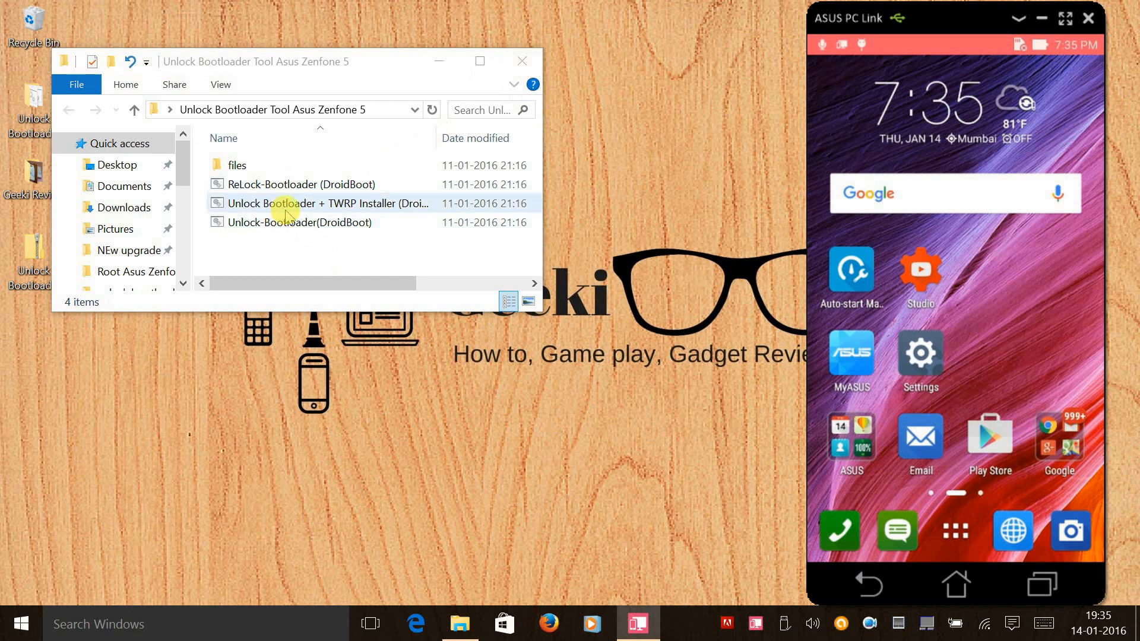